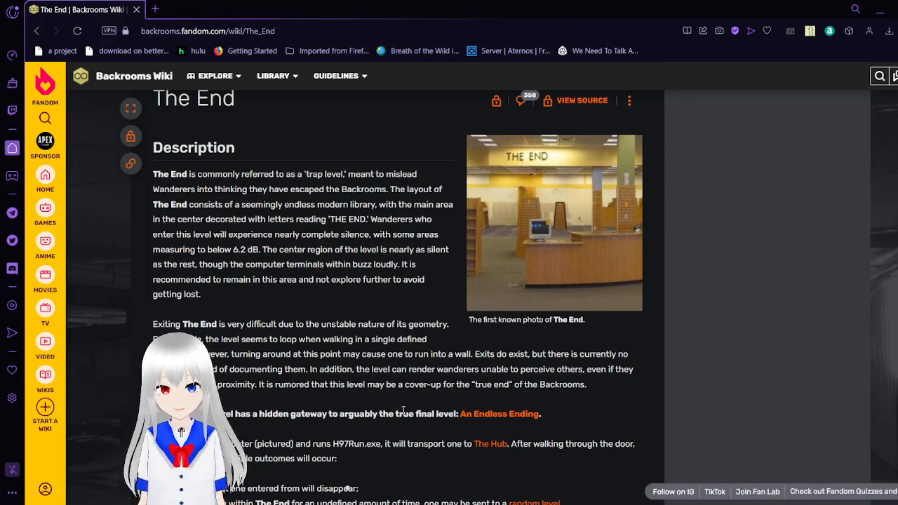
Step: Scroll through The End's Description, past the exit and computer outcomes, to the Gallery
scroll(down, 3)
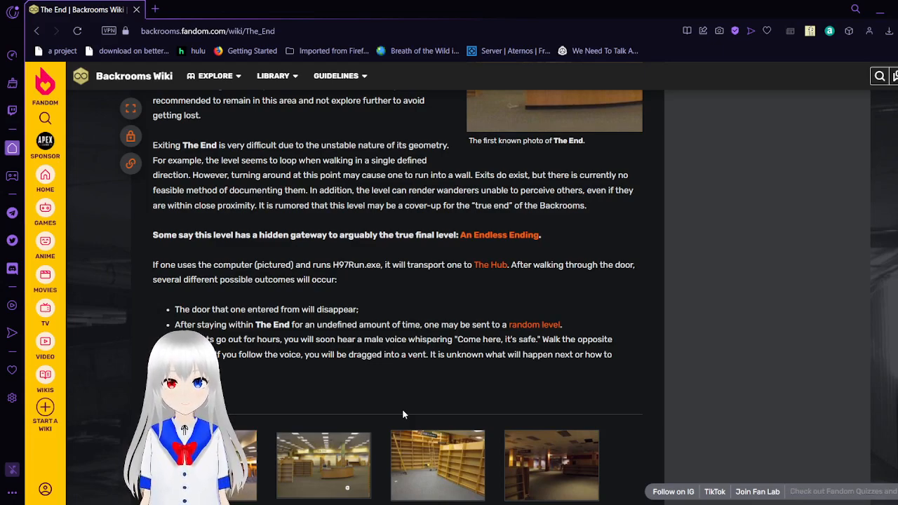
Step: Open the 'The End is Near' library photo full-size from the Gallery
scroll(down, 3)
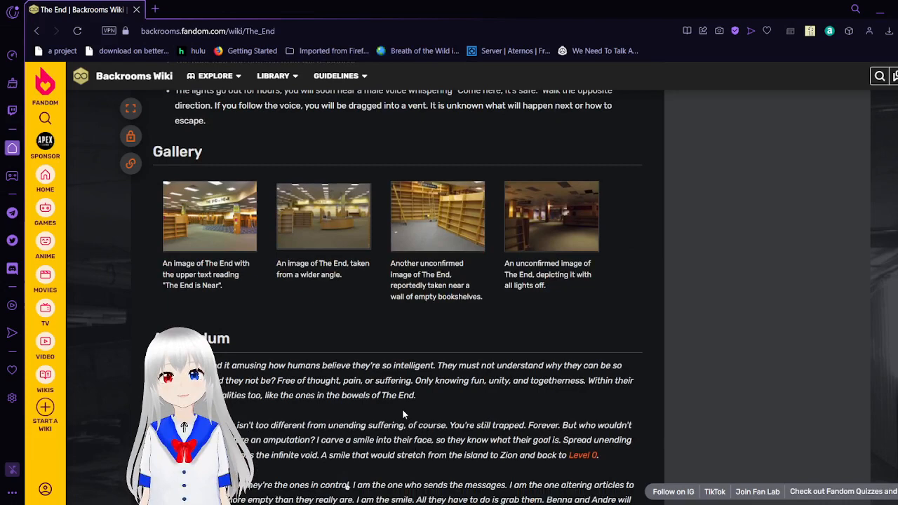
mouse_move(467, 420)
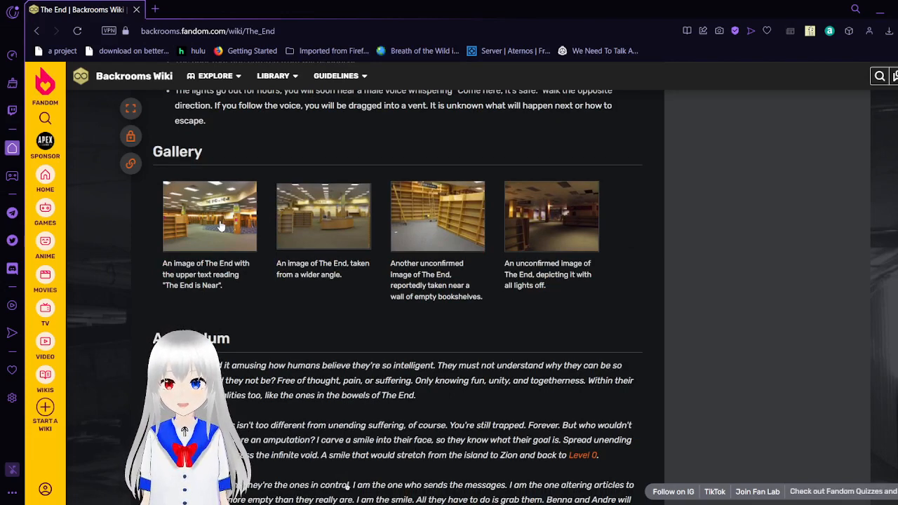
click(209, 216)
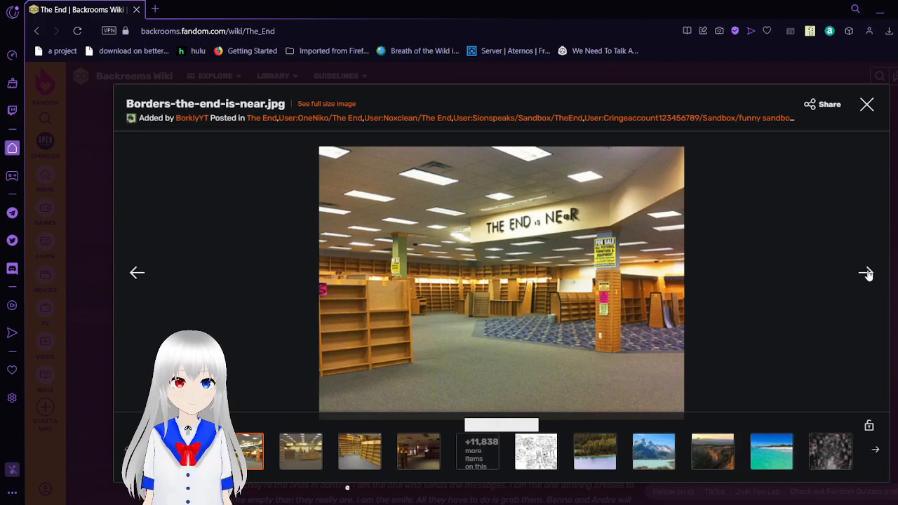
Step: View the wider library, empty bookshelves and lights-off images, then close the viewer
click(865, 273)
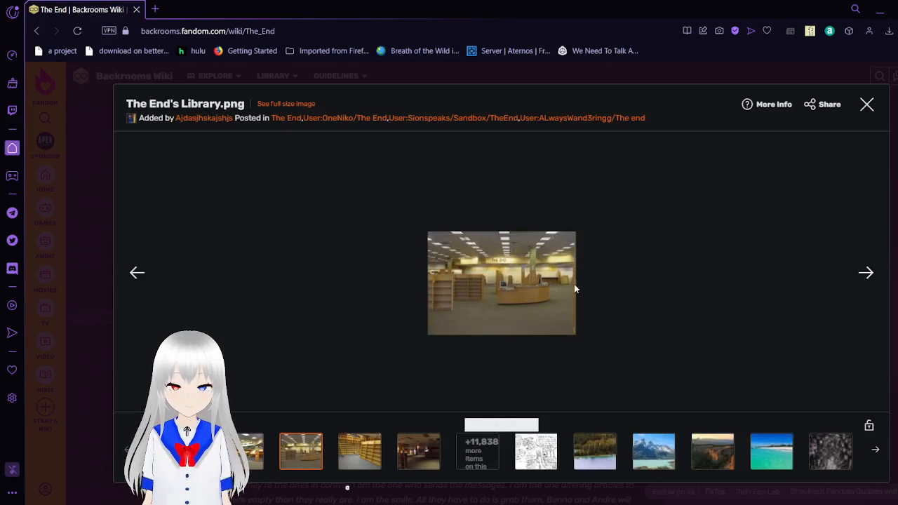
mouse_move(831, 287)
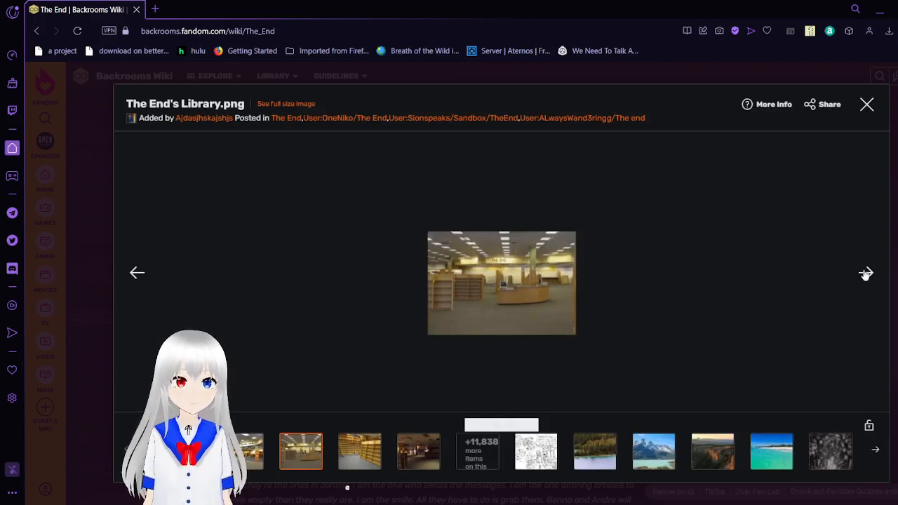
click(866, 273)
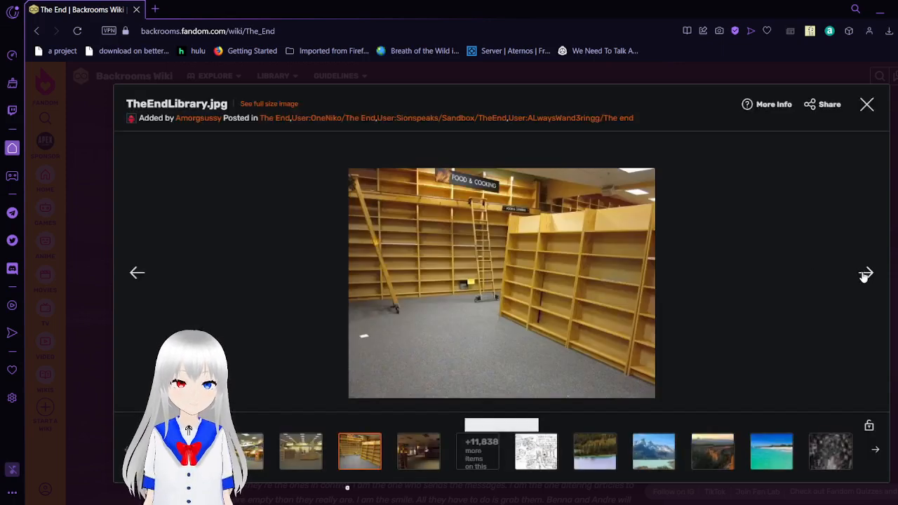
click(865, 273)
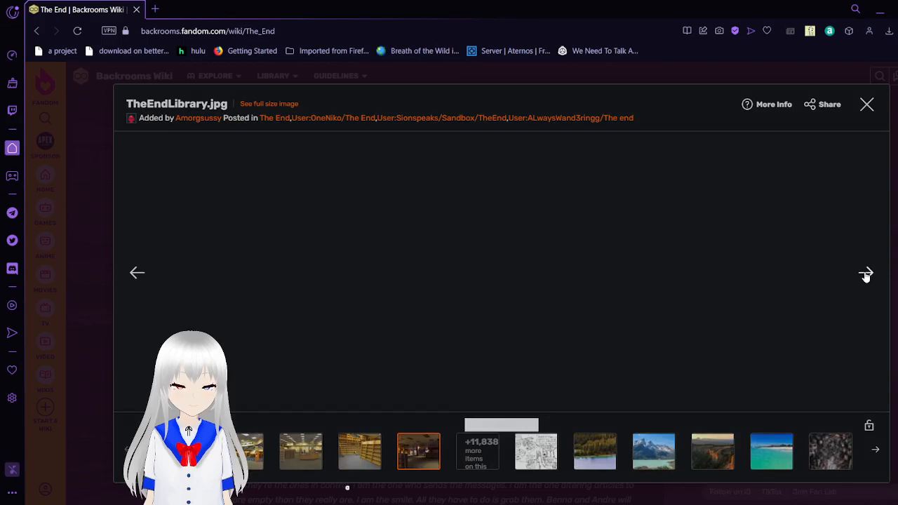
click(866, 273)
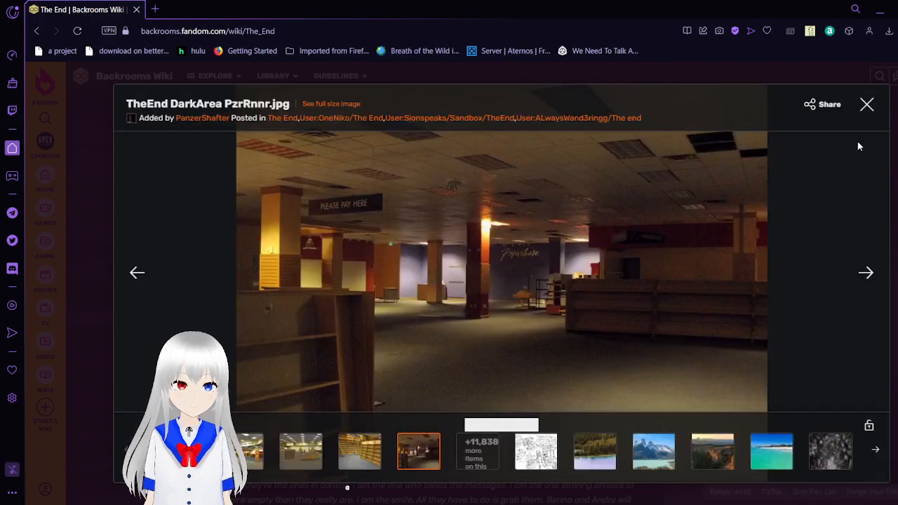
click(867, 104)
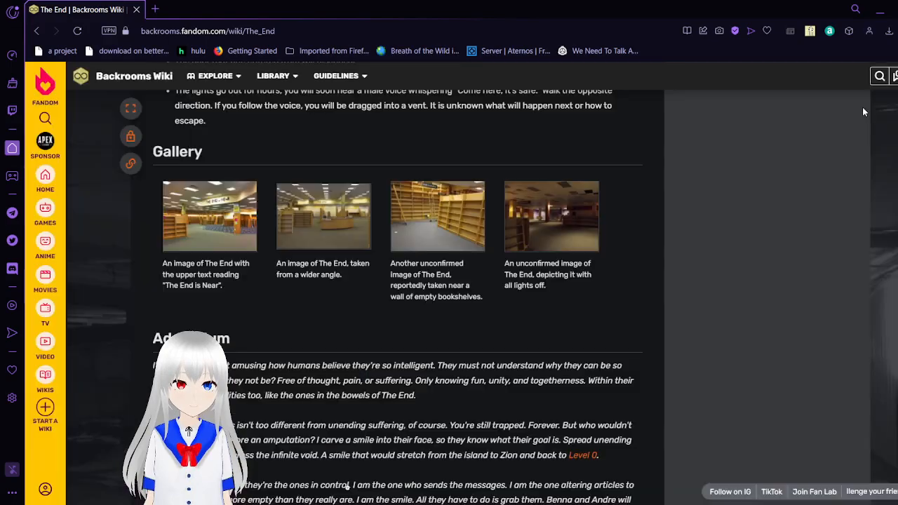
mouse_move(601, 345)
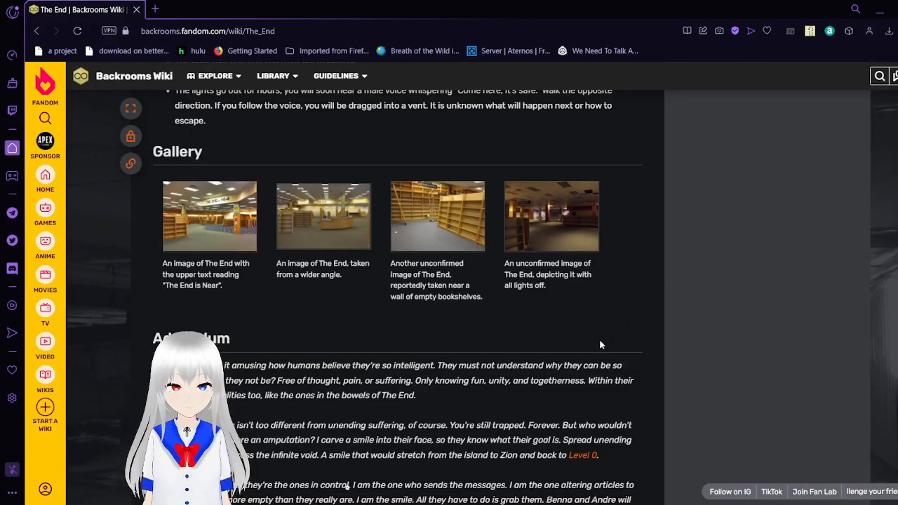
mouse_move(567, 338)
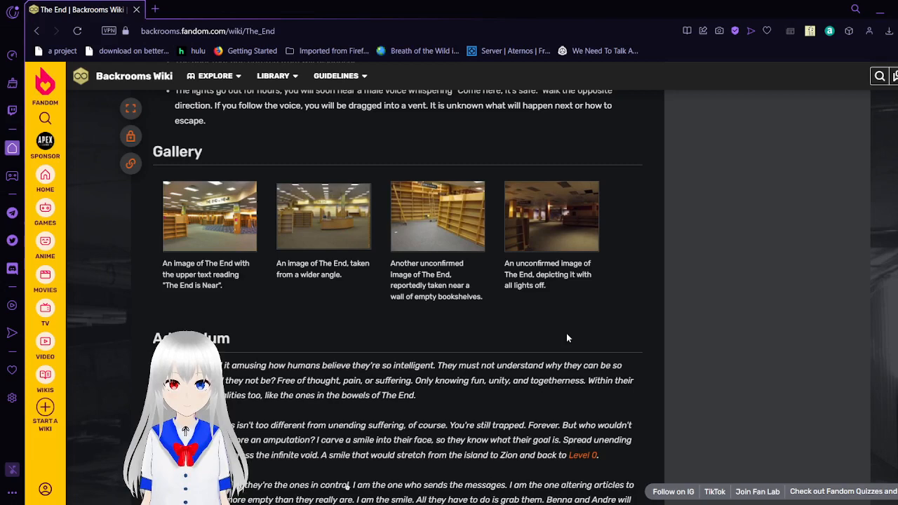
Step: Read the Addendum down to the Backrooms Levels navbox and return to the gateway passage
scroll(down, 3)
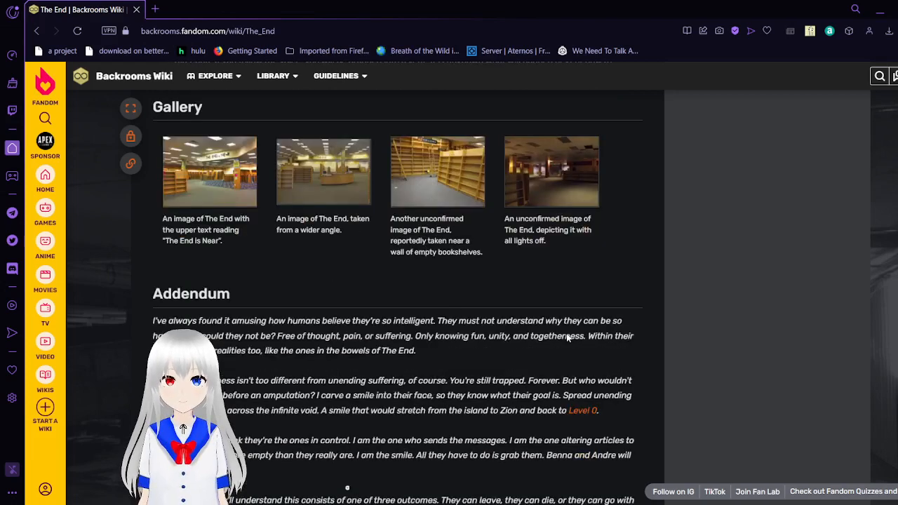
scroll(down, 3)
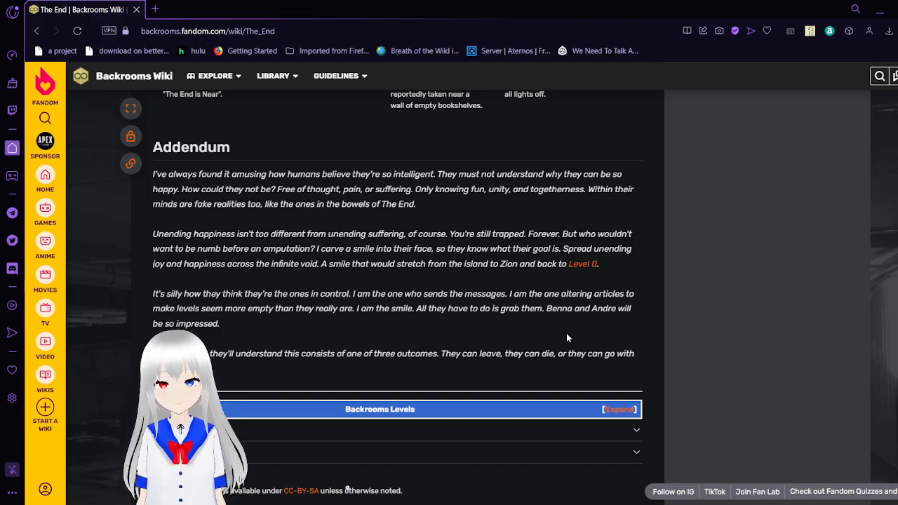
scroll(down, 3)
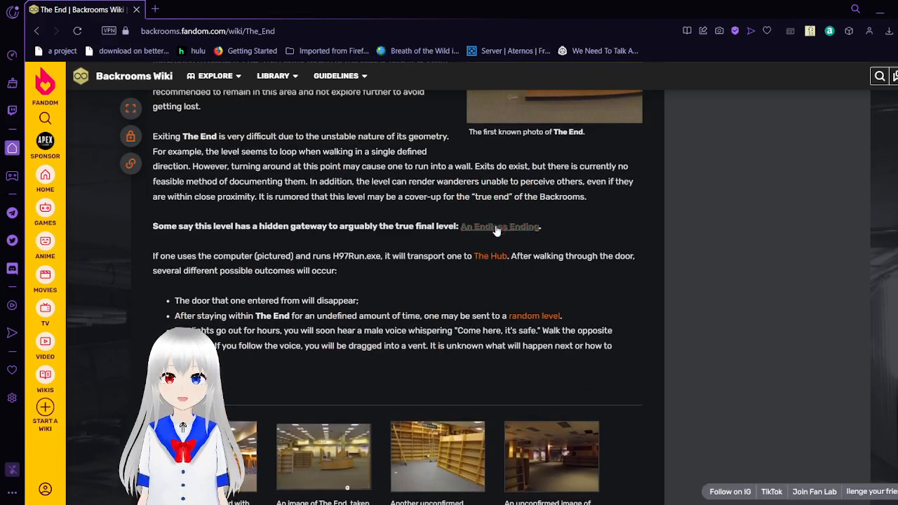
Step: Follow the 'An Endless Ending' link and read down to its spiral staircase Description
click(499, 226)
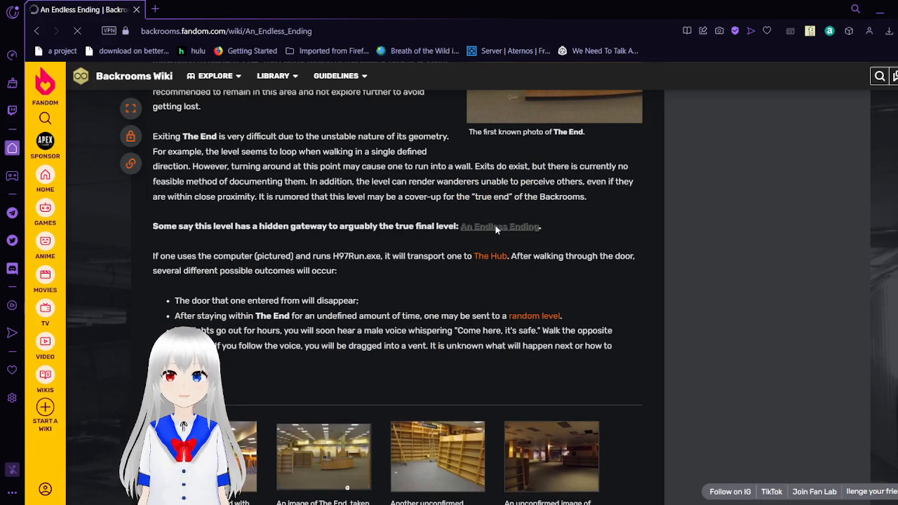
click(498, 226)
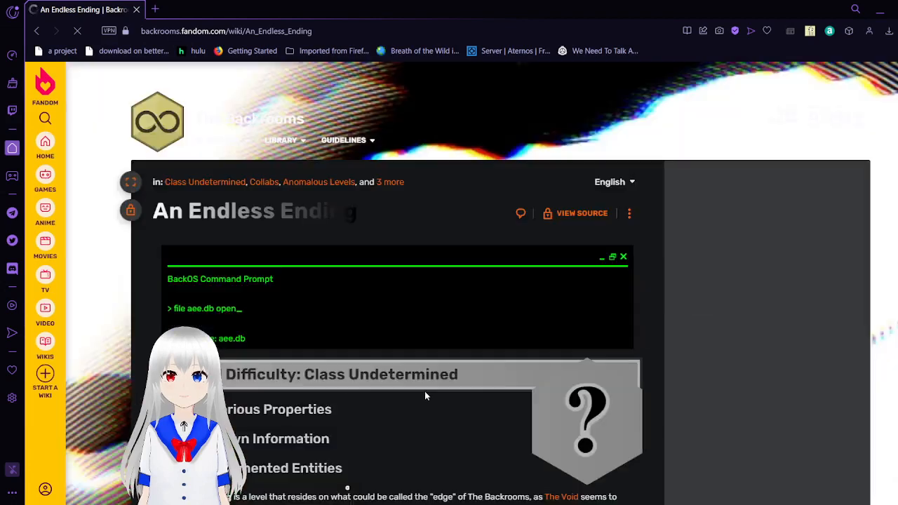
scroll(down, 3)
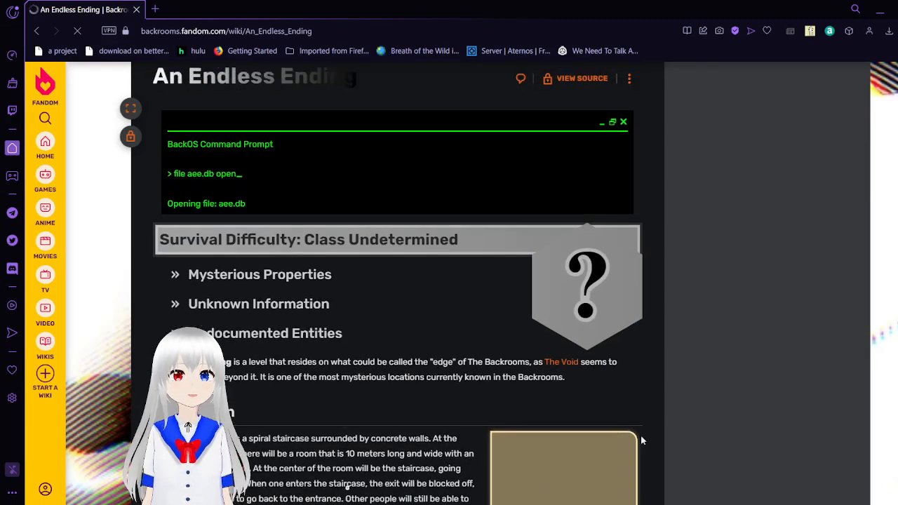
scroll(down, 3)
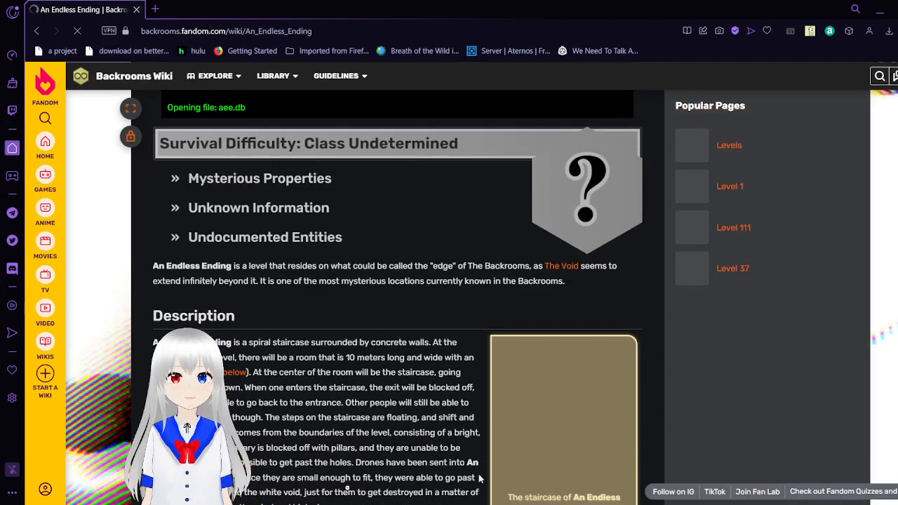
scroll(down, 3)
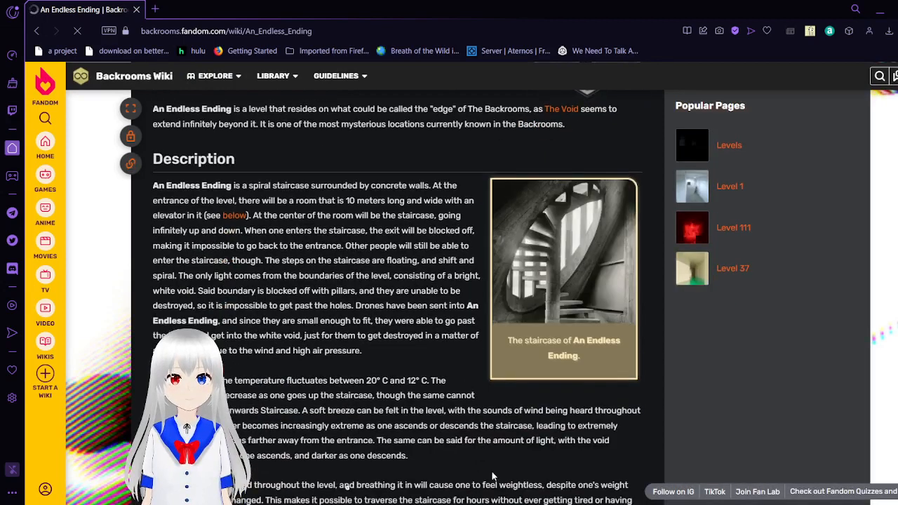